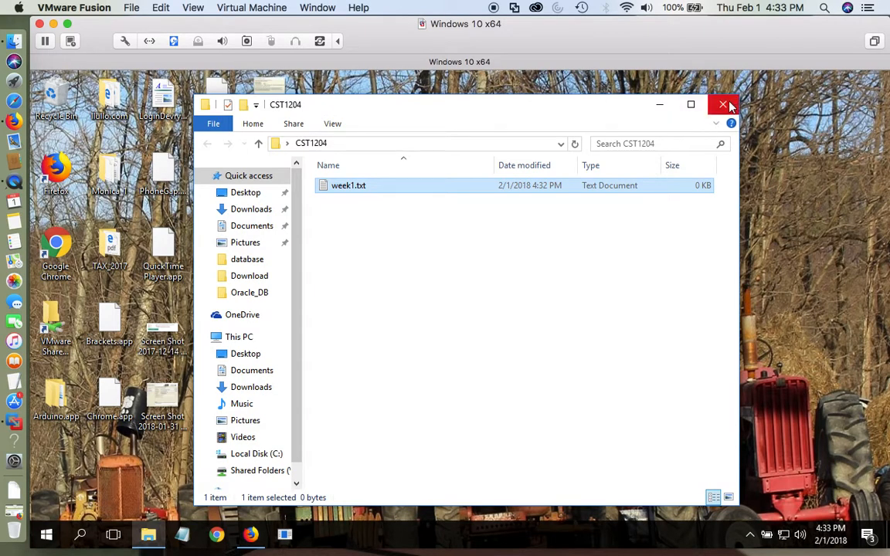
Step: Close the CST1204 File Explorer window, leaving only the desktop
left_click(723, 105)
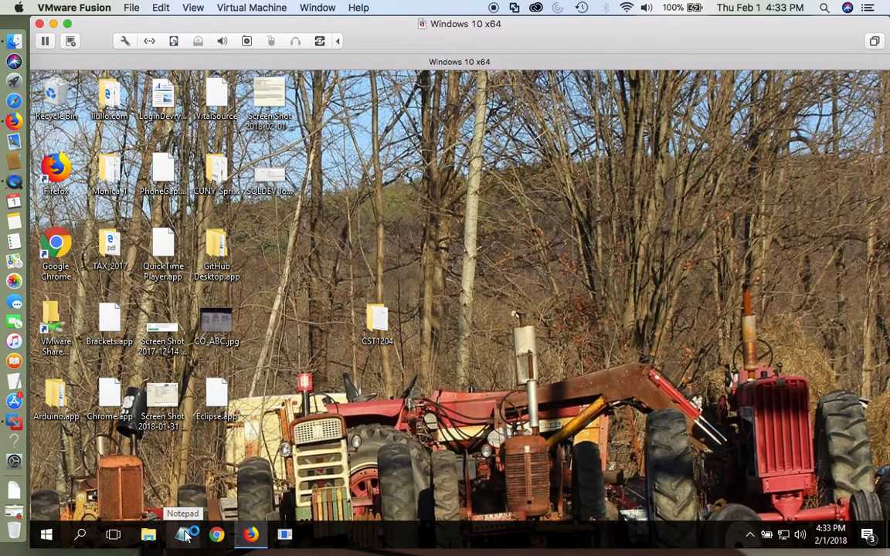
Step: Save a blank Notepad document as week1.txt in Desktop > CST1204, replacing the existing file
left_click(184, 535)
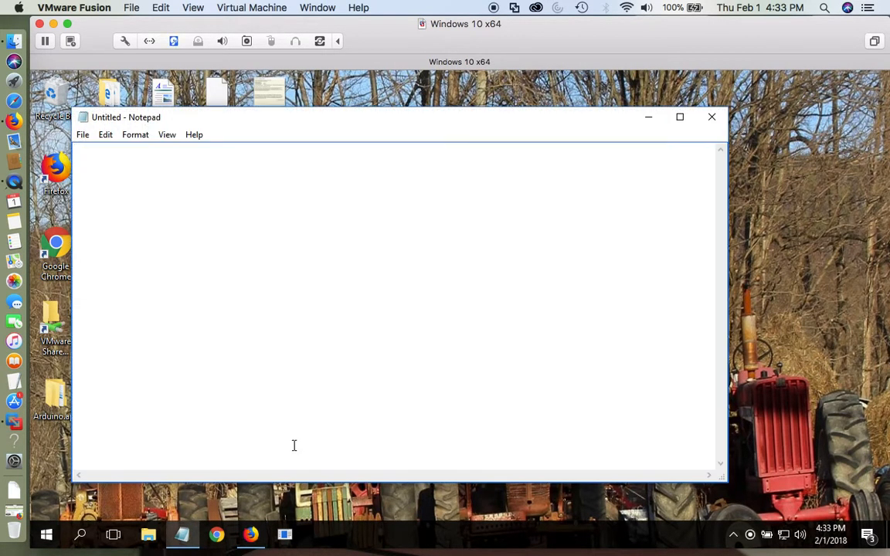
left_click(84, 135)
type("week1.txt")
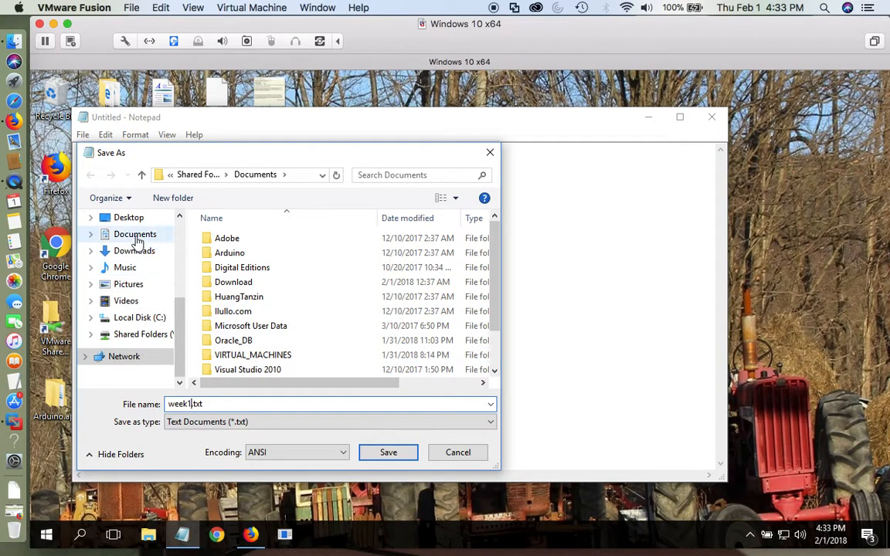
left_click(129, 216)
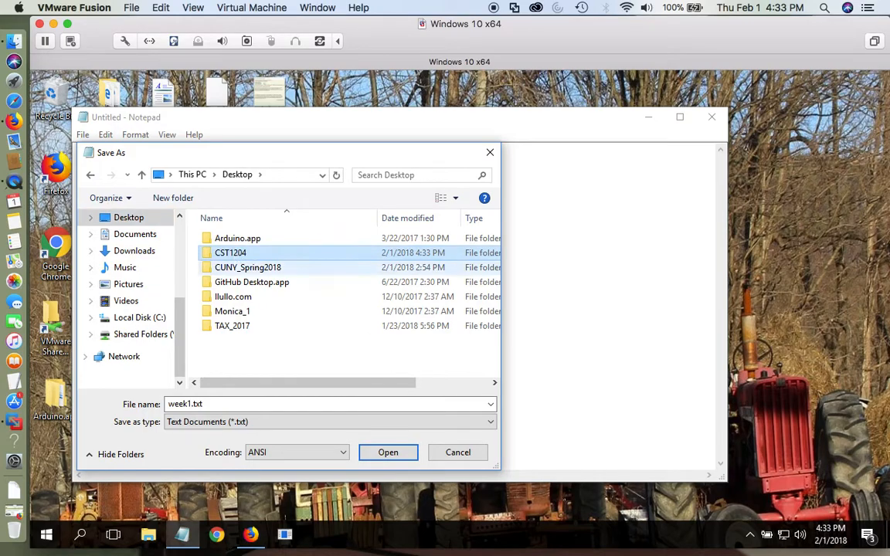
left_click(309, 403)
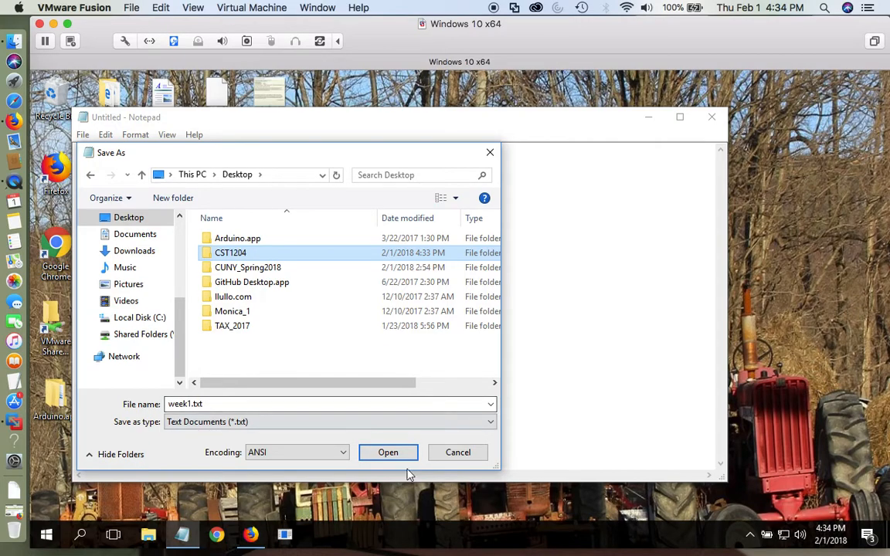
double_click(231, 254)
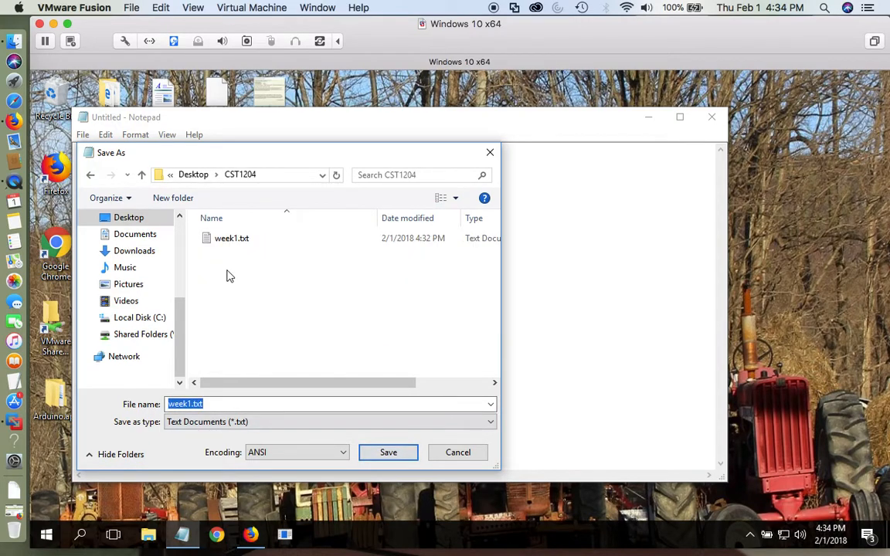
left_click(388, 451)
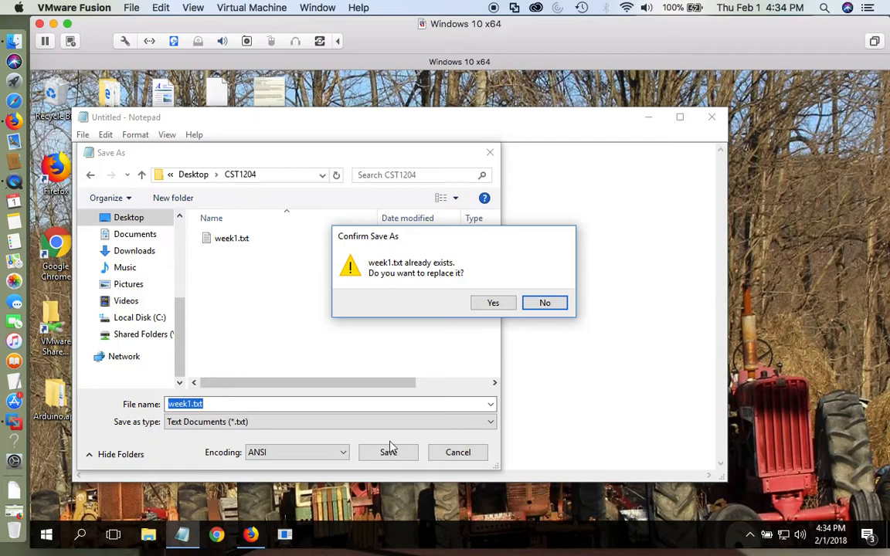
left_click(492, 301)
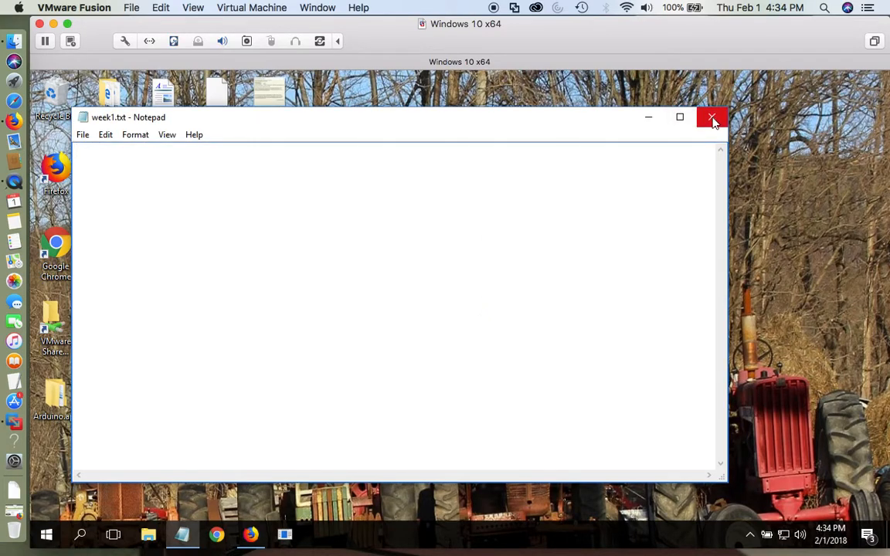
Step: Close Notepad, verify week1.txt sits in the CST1204 folder at 0 KB, and close the folder
left_click(711, 118)
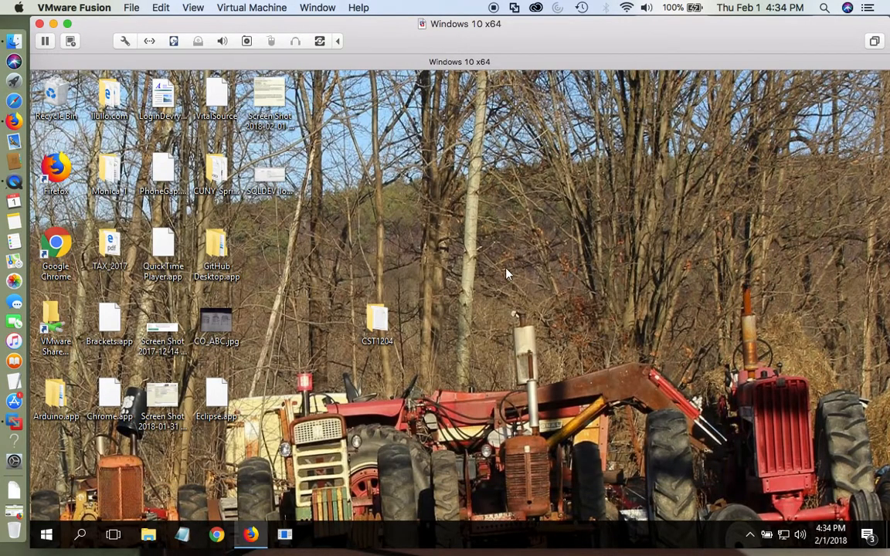
mouse_move(476, 315)
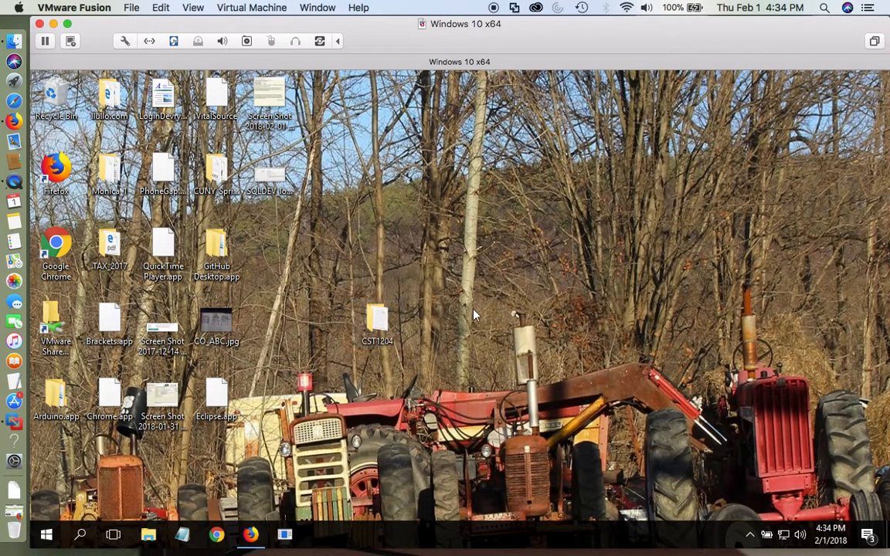
double_click(377, 317)
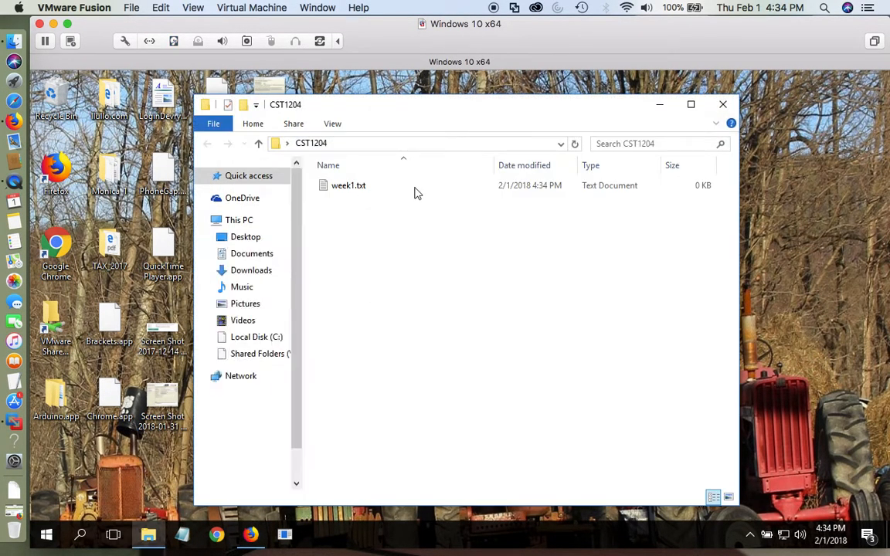
left_click(723, 106)
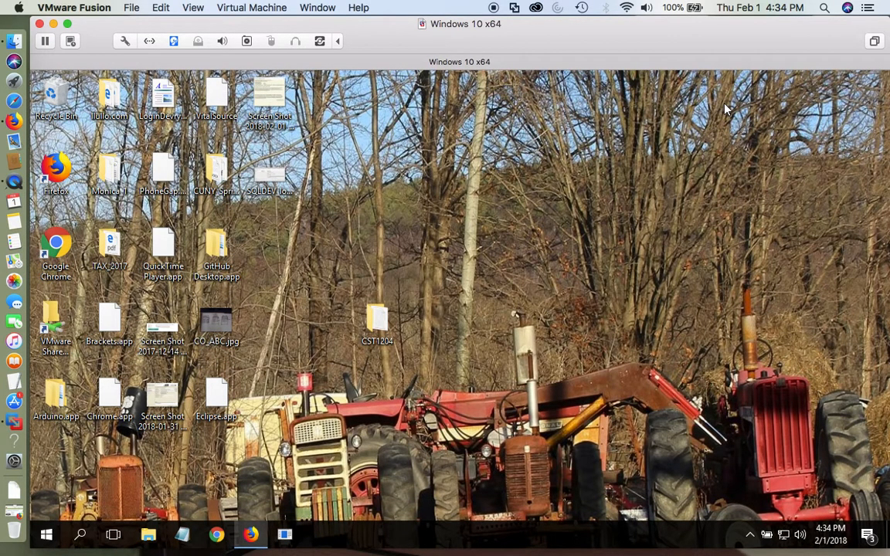
mouse_move(658, 301)
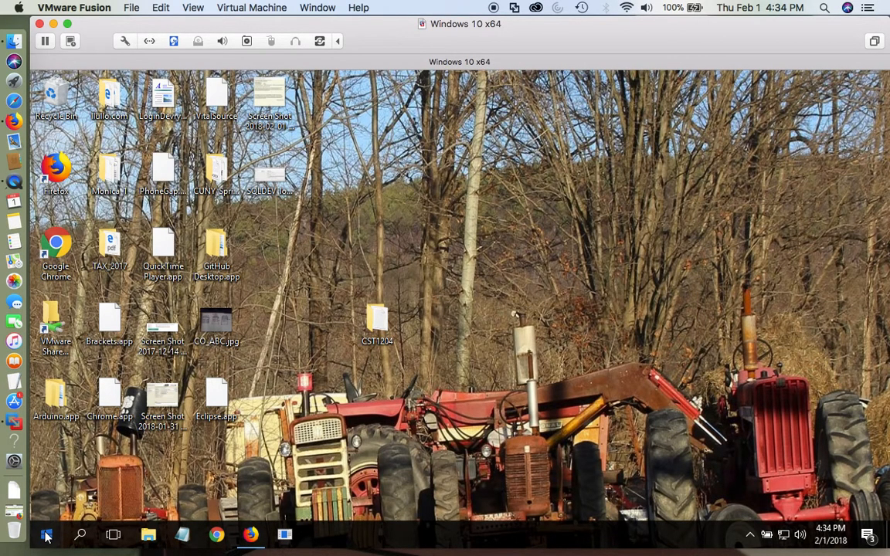
Step: Launch SQL Plus from the Oracle - OraDb11g_home1 group in the Start menu
left_click(47, 535)
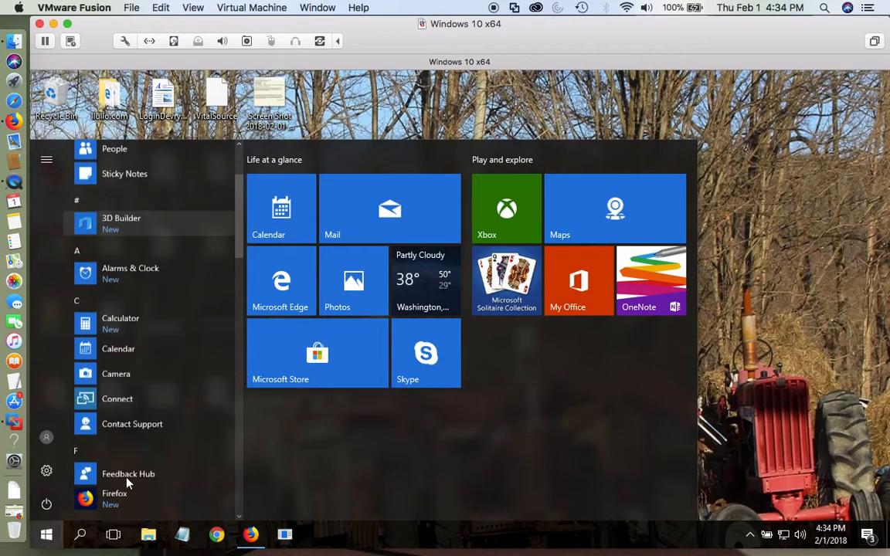
scroll("down", 3)
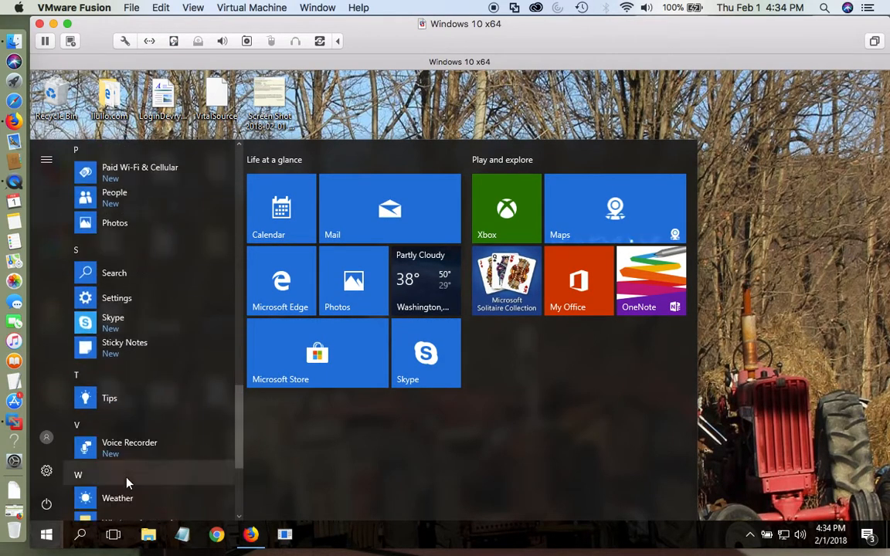
scroll("up", 3)
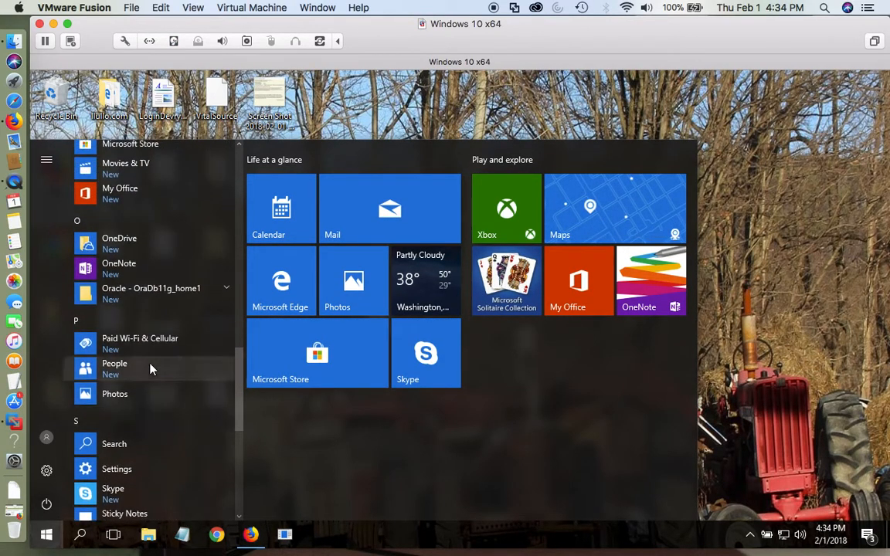
mouse_move(222, 297)
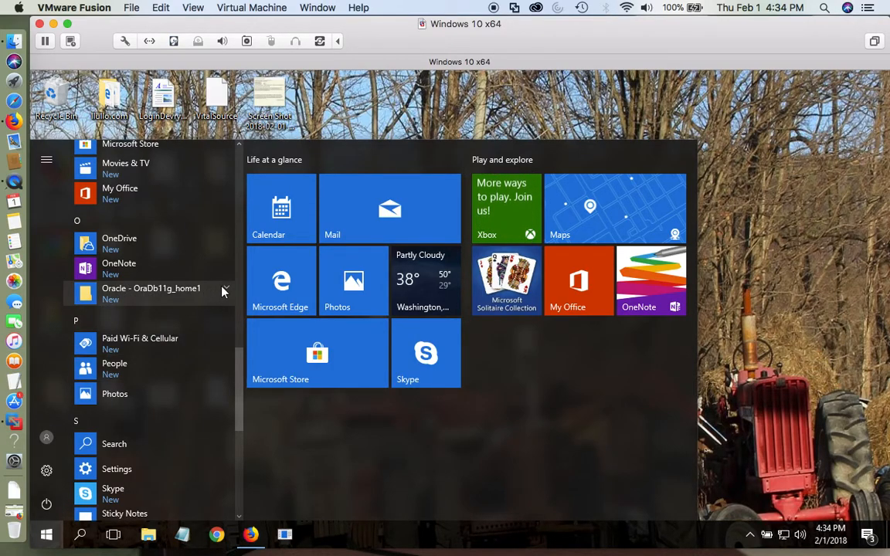
left_click(152, 294)
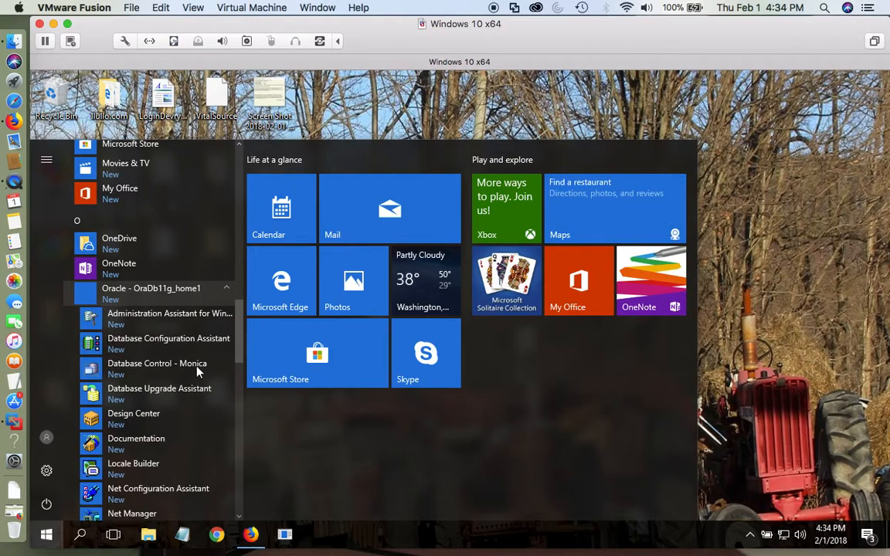
scroll("down", 3)
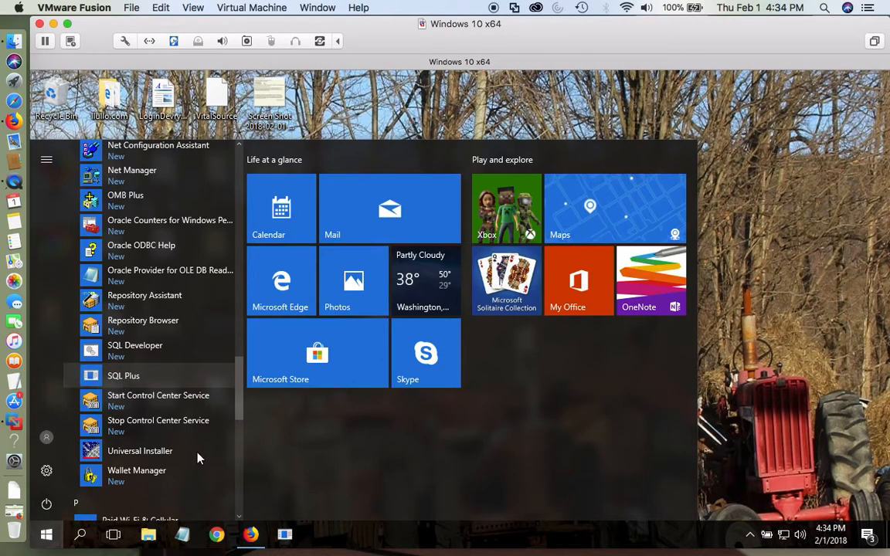
left_click(47, 535)
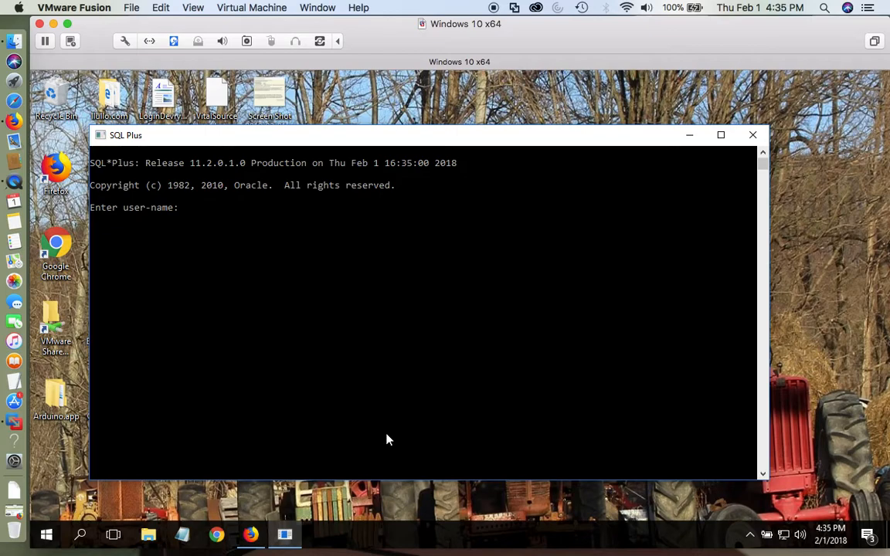
Step: Log in to SQL Plus as SYSTEM with its password, connecting to Oracle Database 11g
type("S")
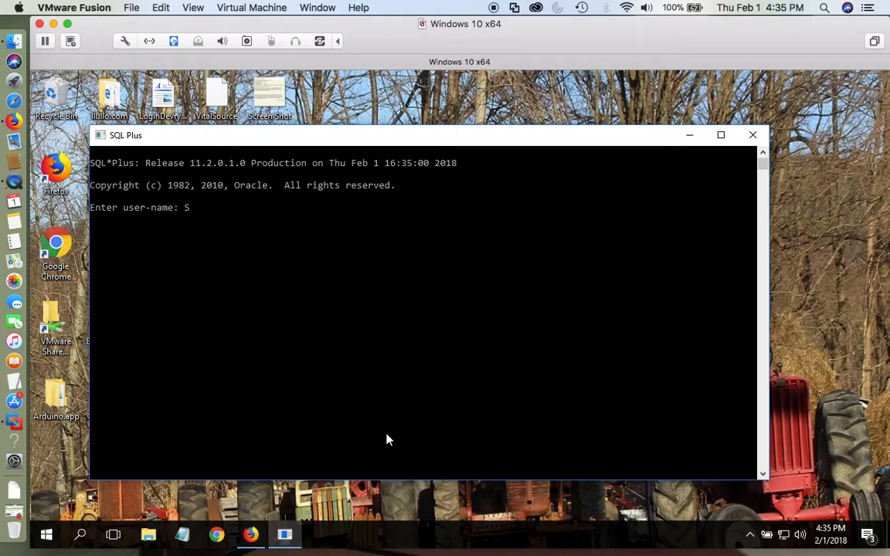
type("YSTE")
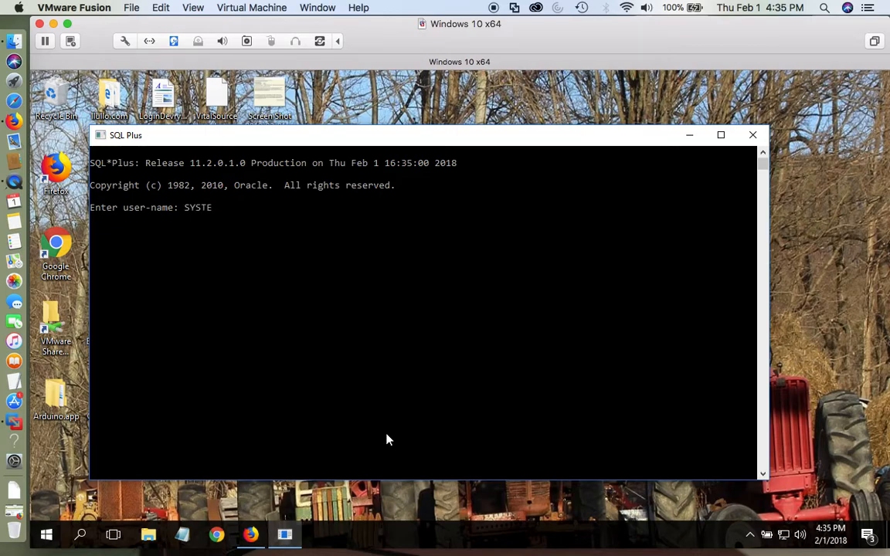
key("Return")
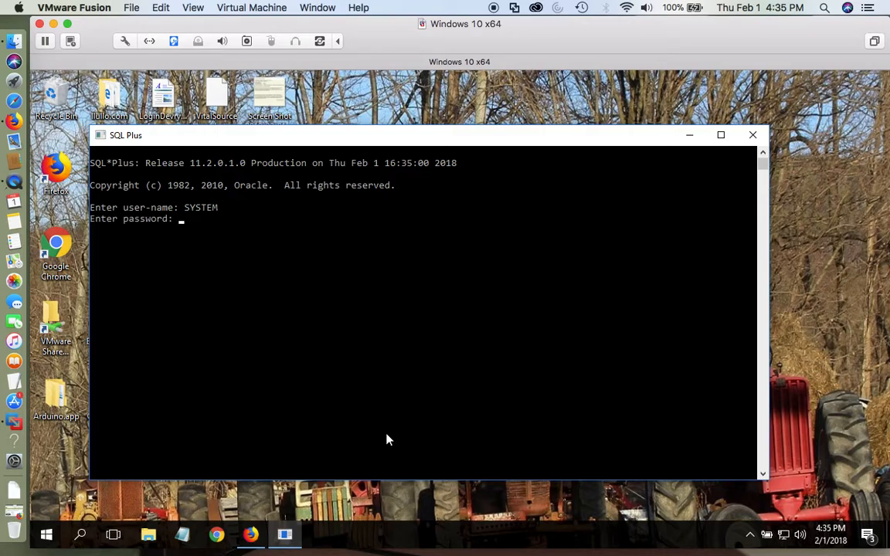
key("Return")
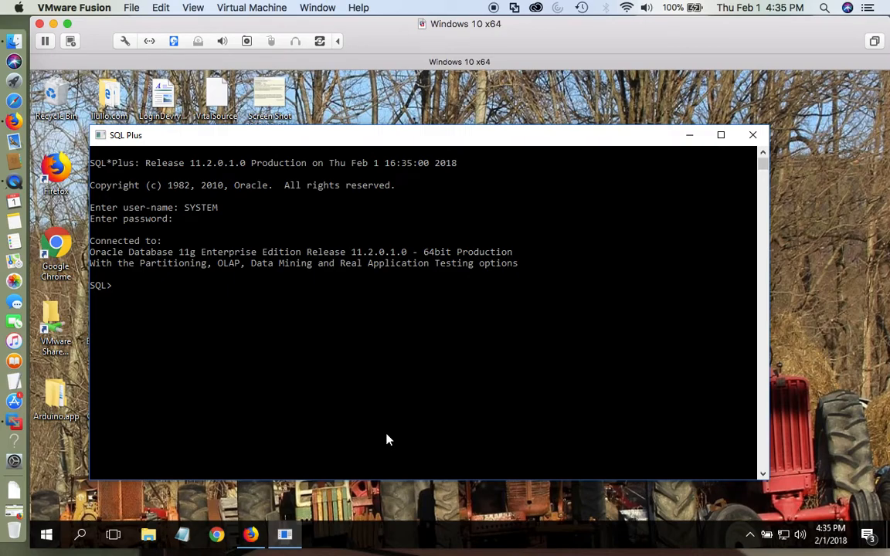
mouse_move(250, 395)
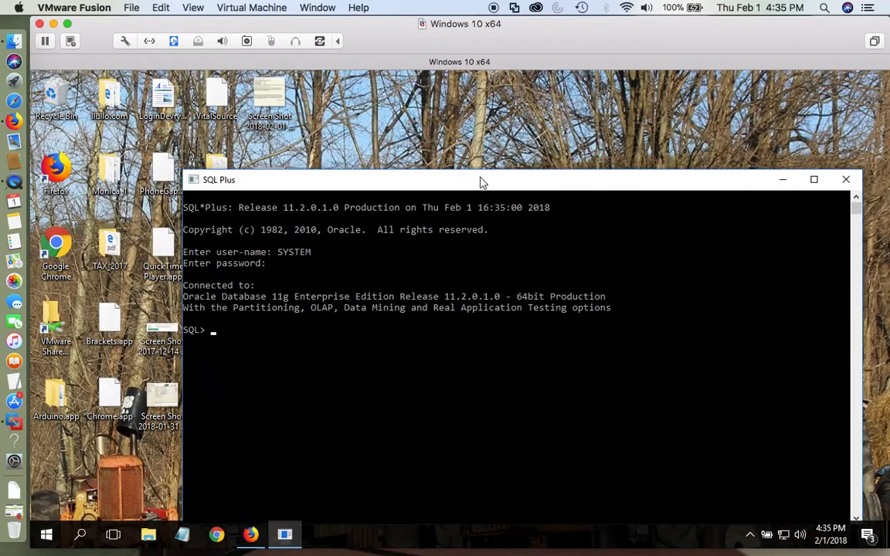
Step: Drag the SQL Plus window to the right so the CST1204 desktop folder is uncovered
left_click_drag(479, 179, 440, 130)
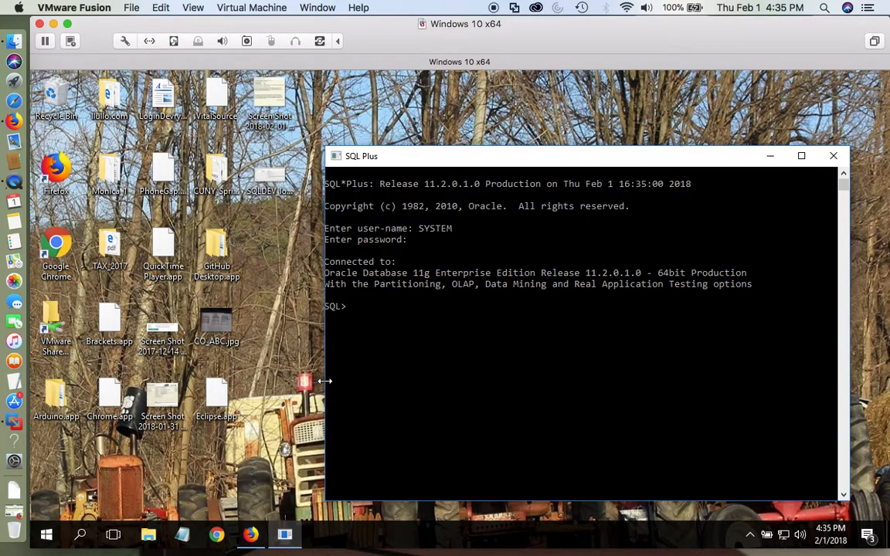
left_click_drag(361, 156, 389, 156)
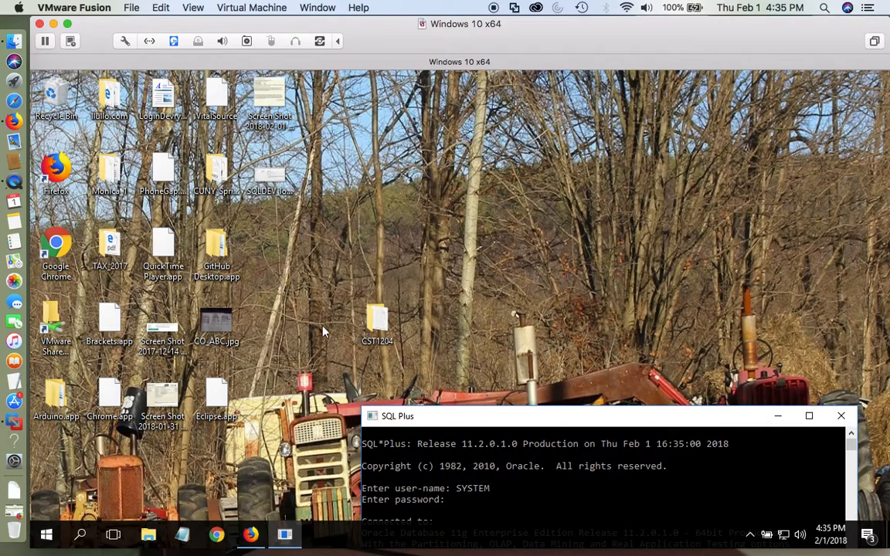
left_click_drag(377, 319, 269, 247)
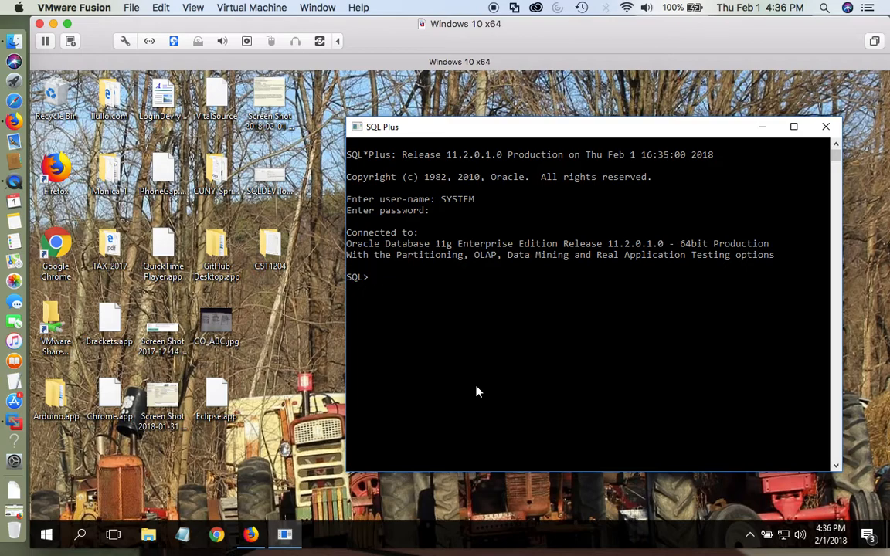
Step: Enter SPOOL "\\vmware-host\Shared Folders\Desktop\CST1204\week1.txt" at the prompt, with CST1204 open alongside
type("SPO")
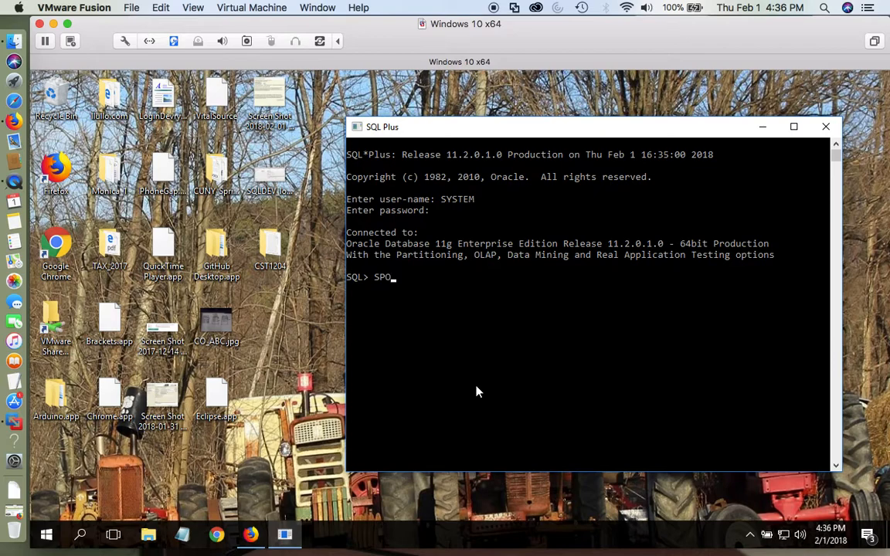
type("OL")
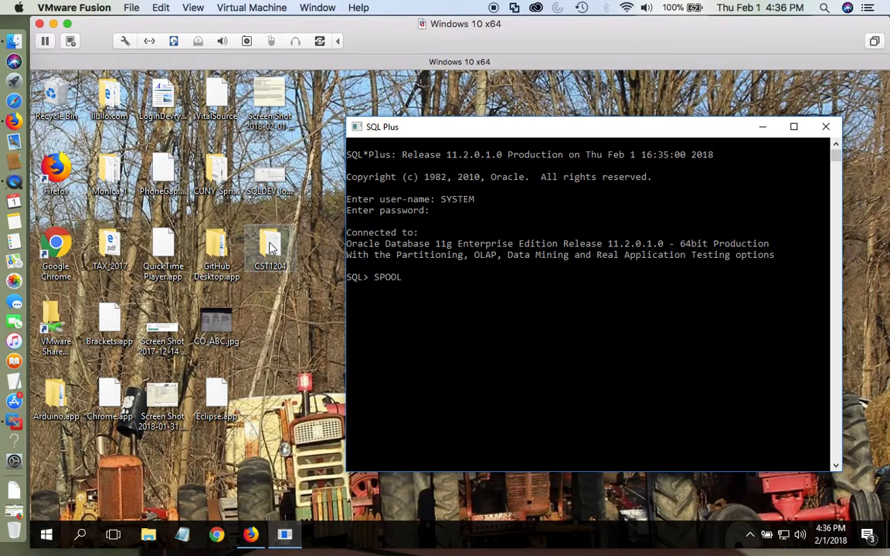
double_click(269, 248)
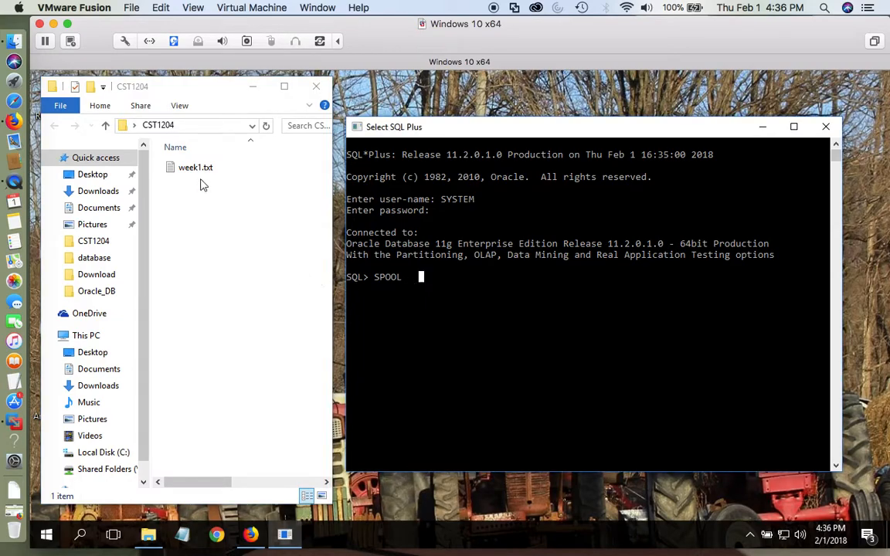
left_click(195, 167)
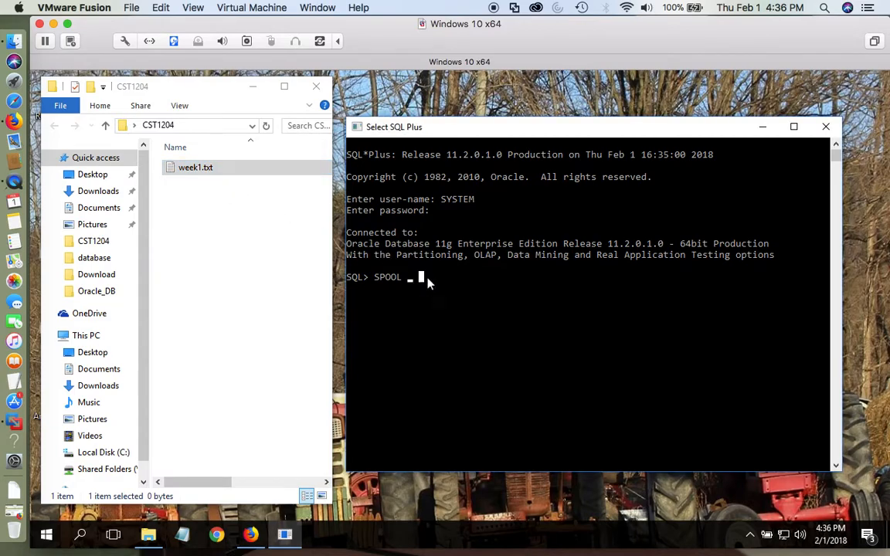
type("\"\\\\vmware-host\\Shared Folders\\Desktop\\CST1204\\week1.txt\"")
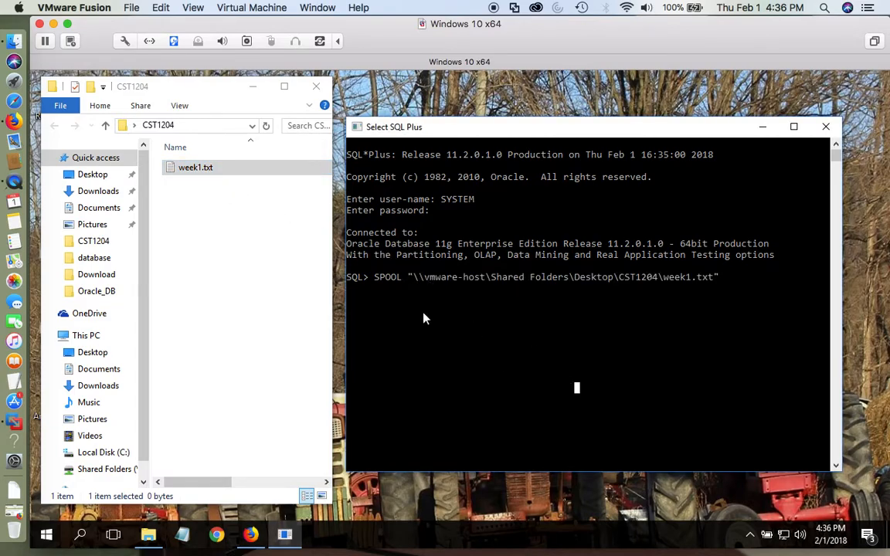
mouse_move(402, 284)
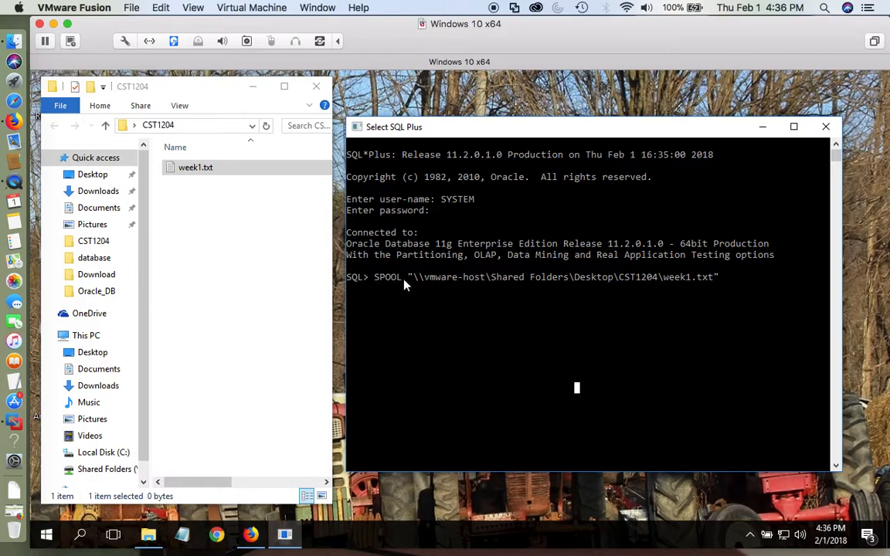
mouse_move(698, 287)
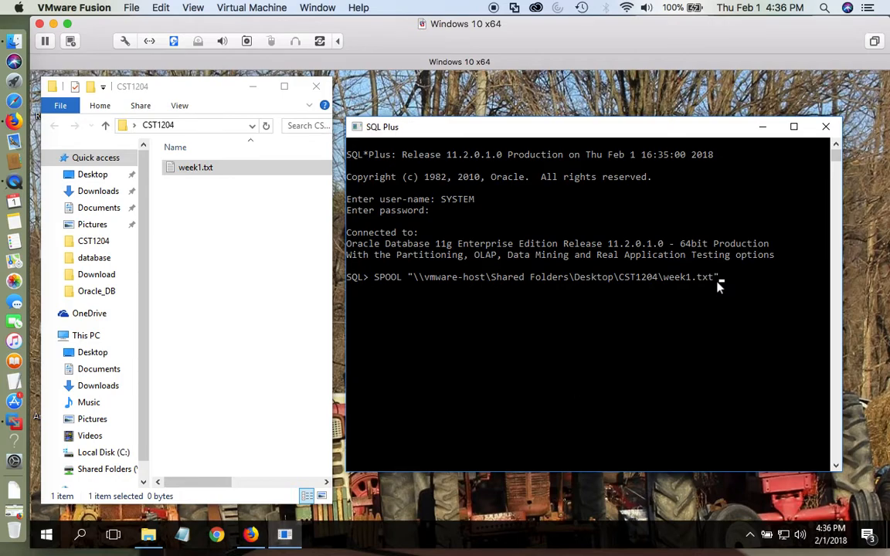
Step: Run the SPOOL command so session output is saved to week1.txt
key("Return")
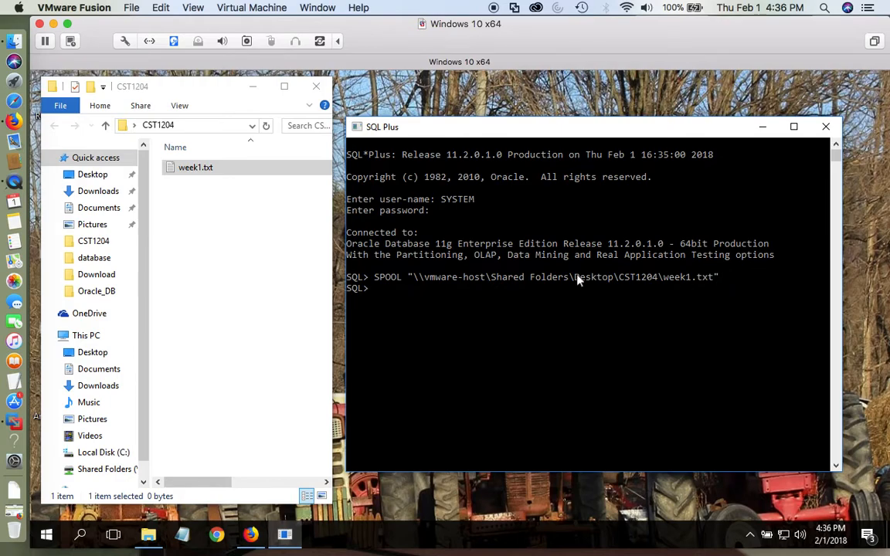
mouse_move(355, 297)
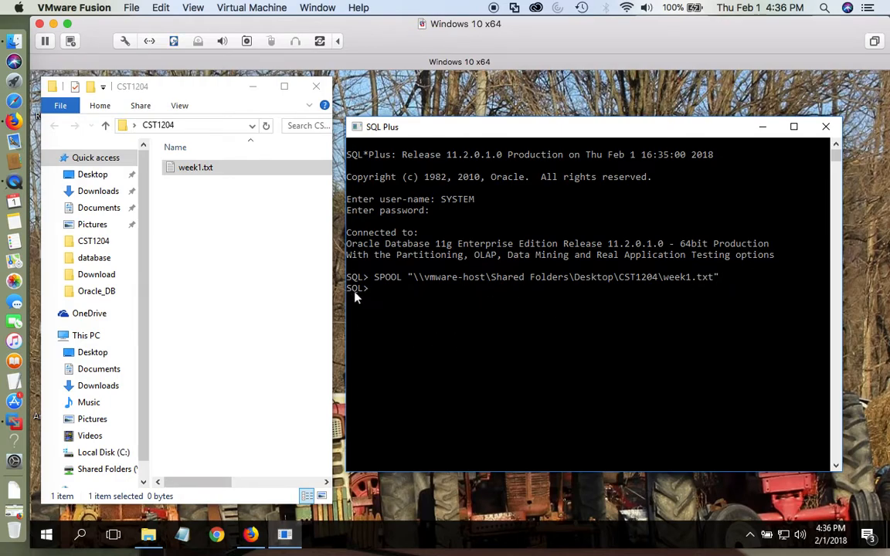
mouse_move(386, 306)
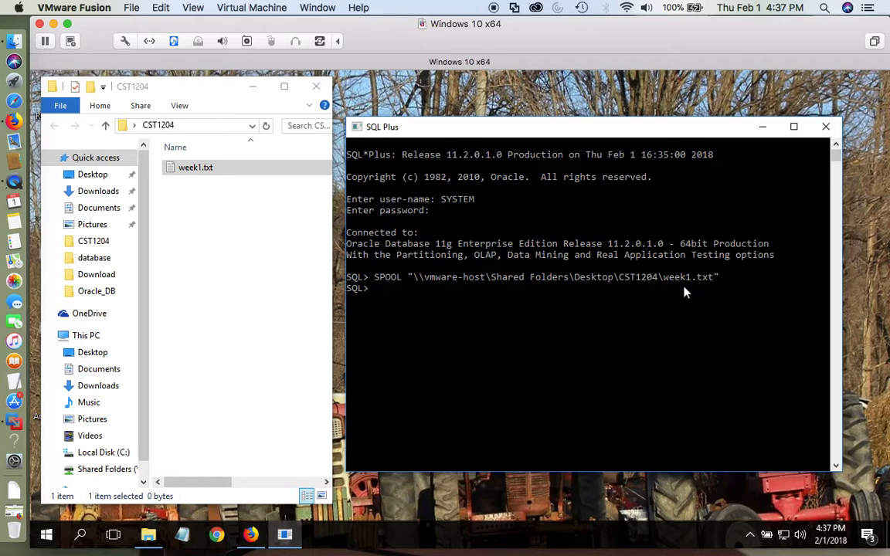
Step: Type SPOOL OFF at the SQL> prompt without running it yet
type("S")
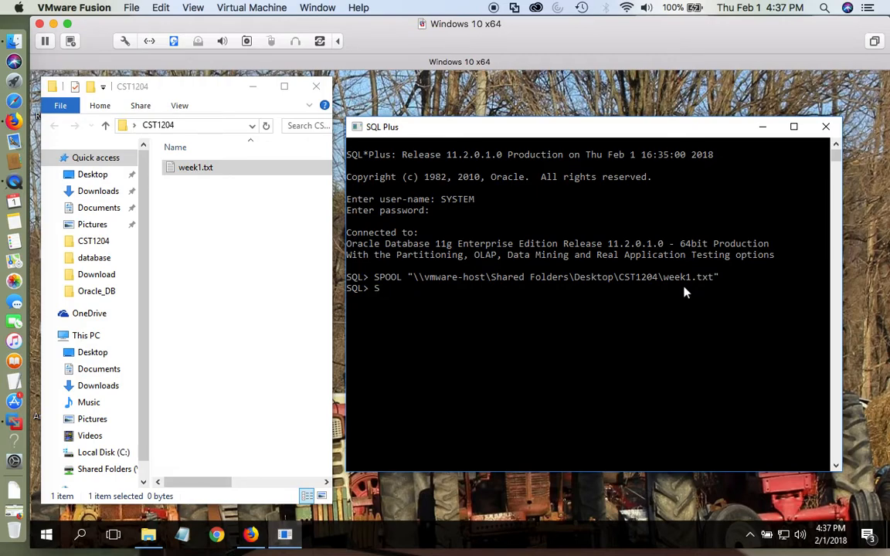
type("POOL")
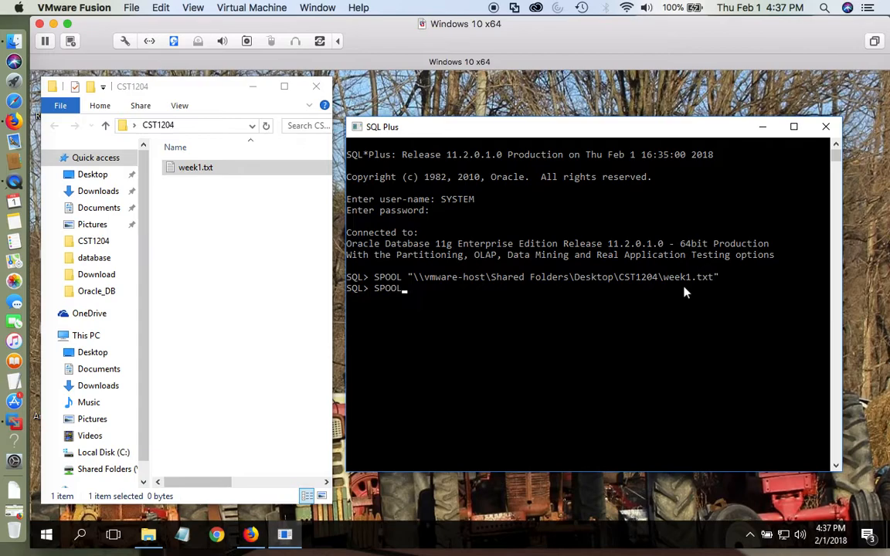
type("OFF")
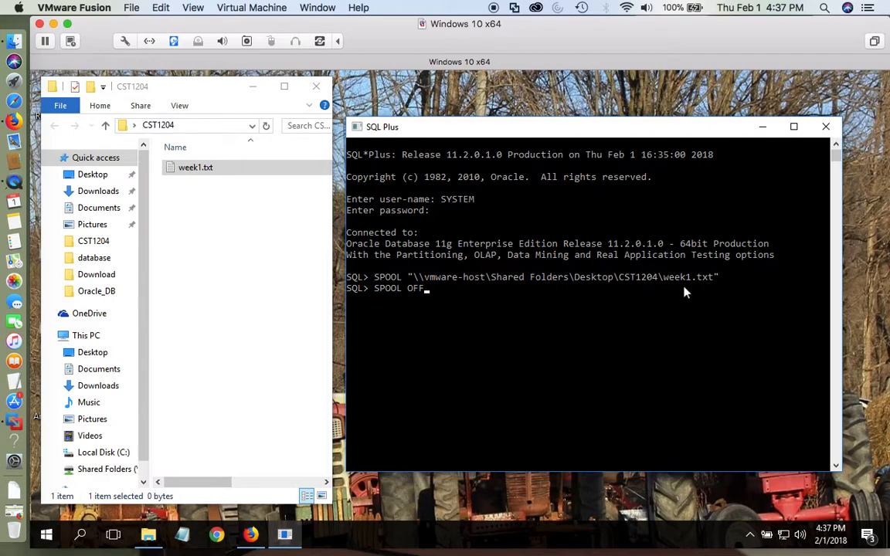
mouse_move(683, 343)
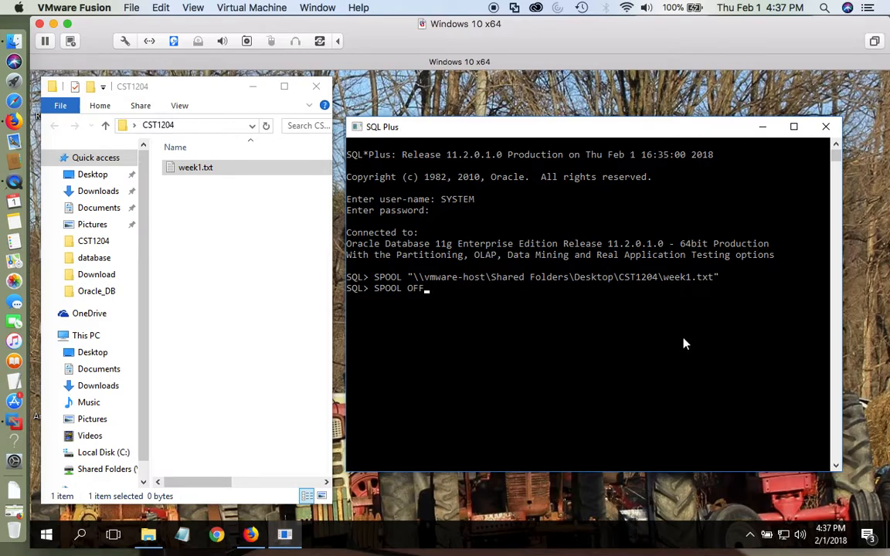